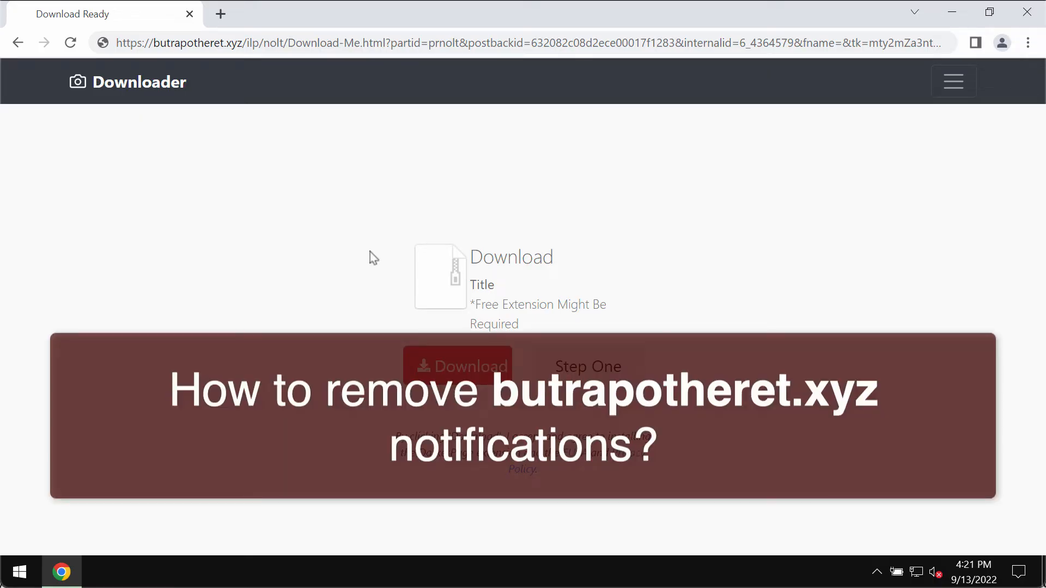
mouse_move(398, 217)
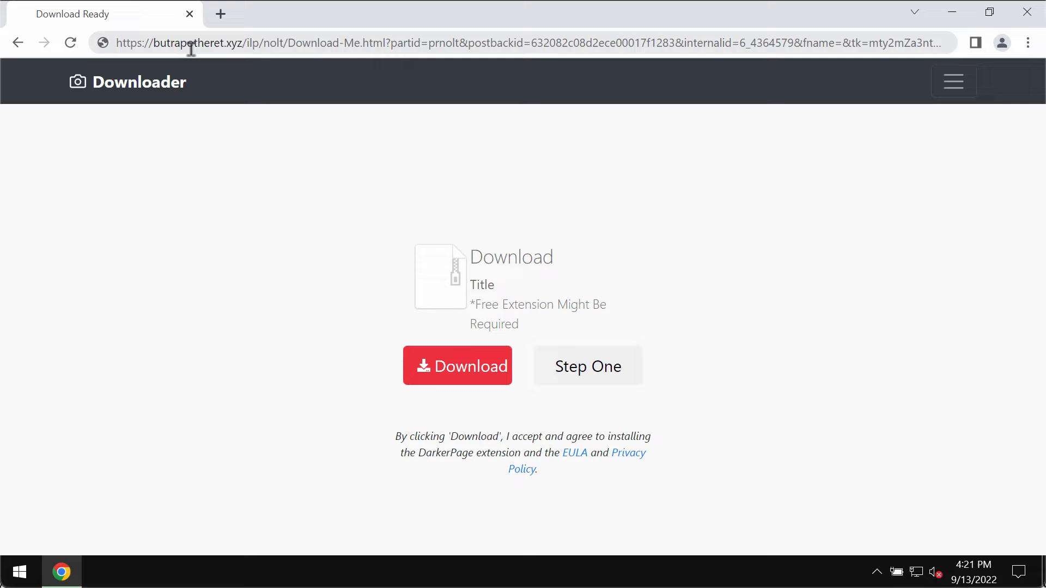
mouse_move(272, 43)
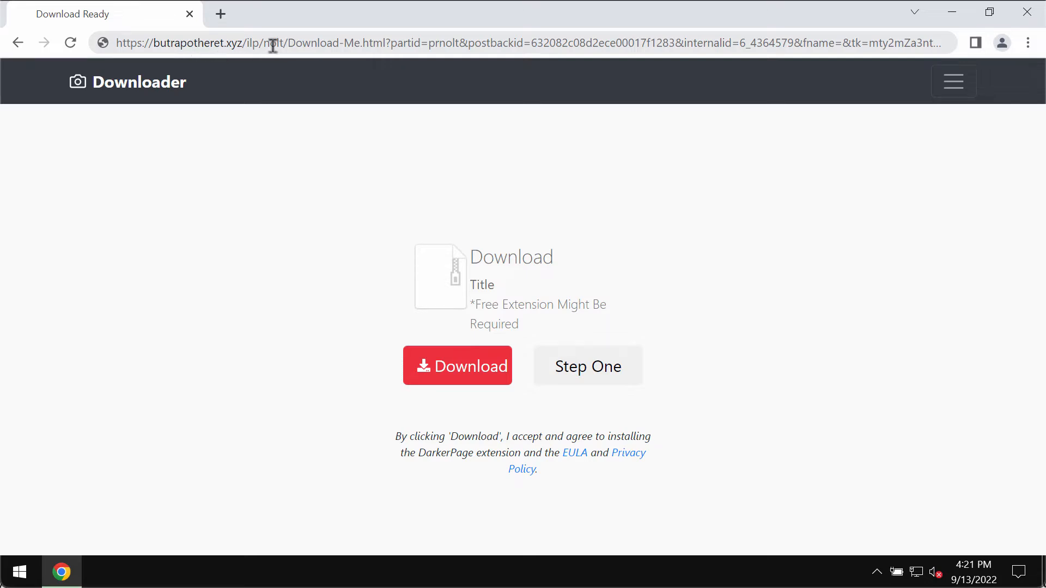
mouse_move(185, 45)
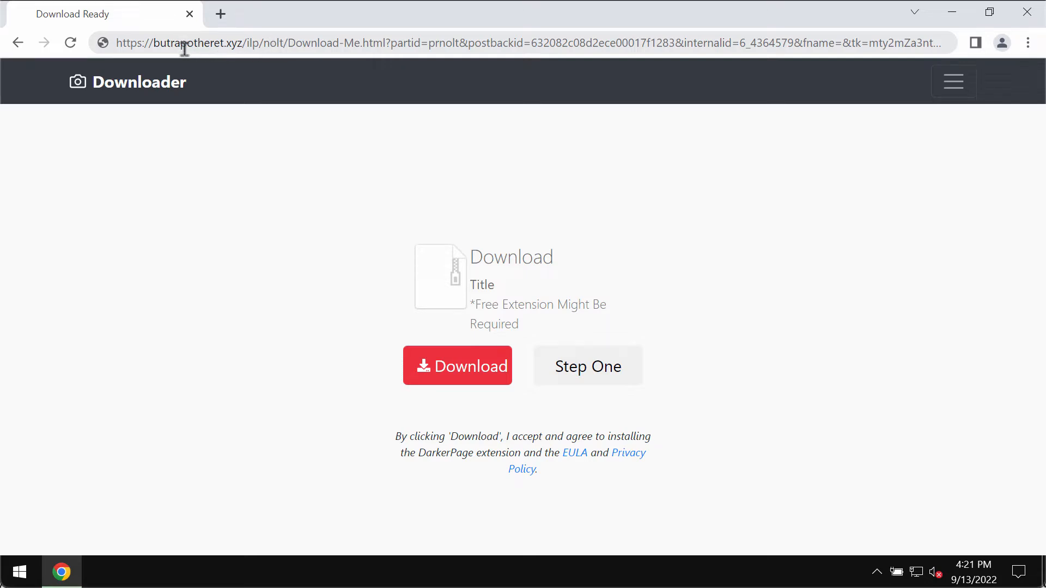
mouse_move(437, 33)
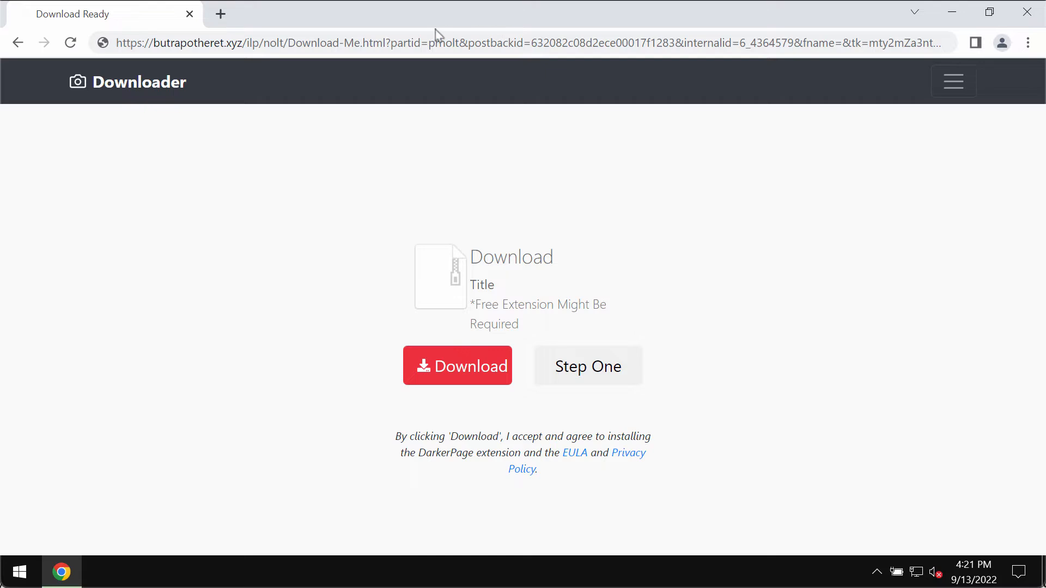
mouse_move(420, 35)
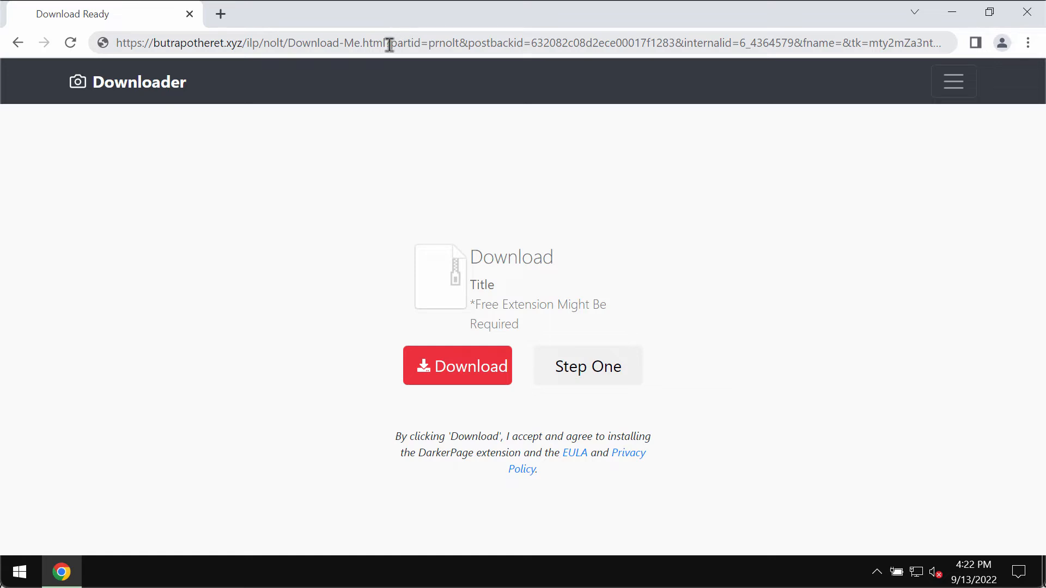
mouse_move(467, 69)
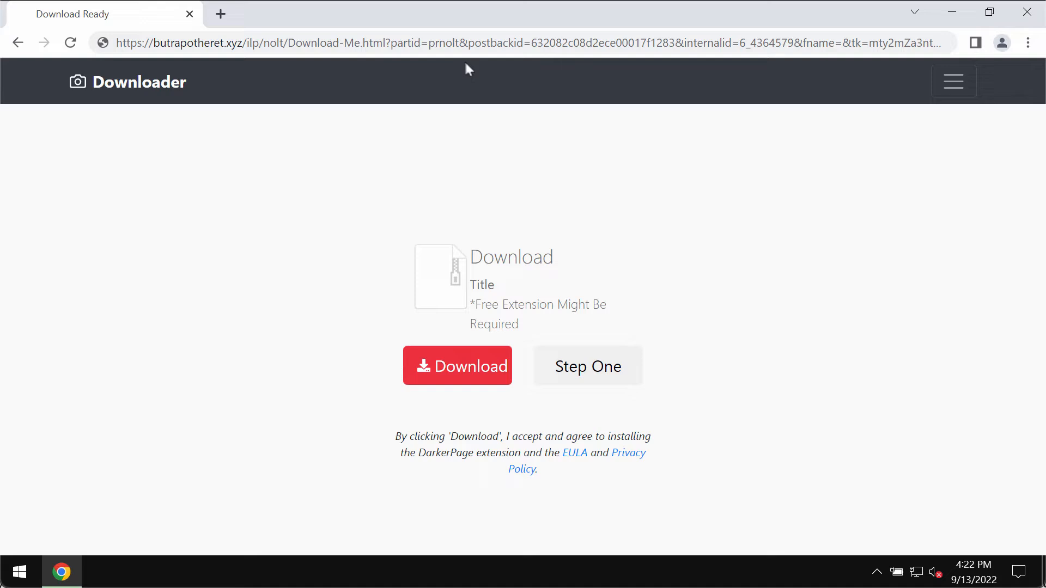
Step: Open Chrome's Extensions page in a new tab to check for unwanted add-ons
left_click(1028, 42)
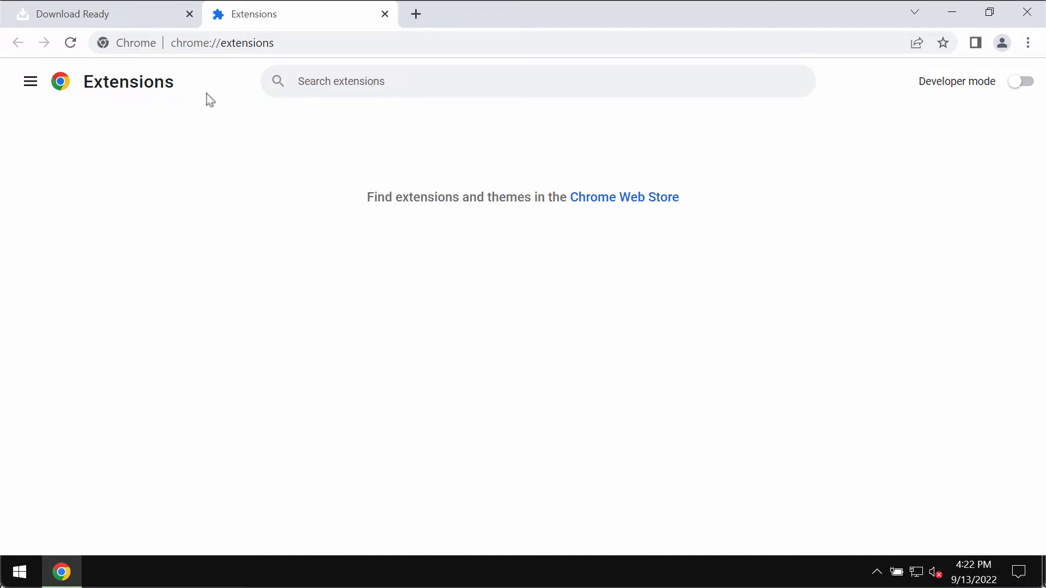
mouse_move(882, 85)
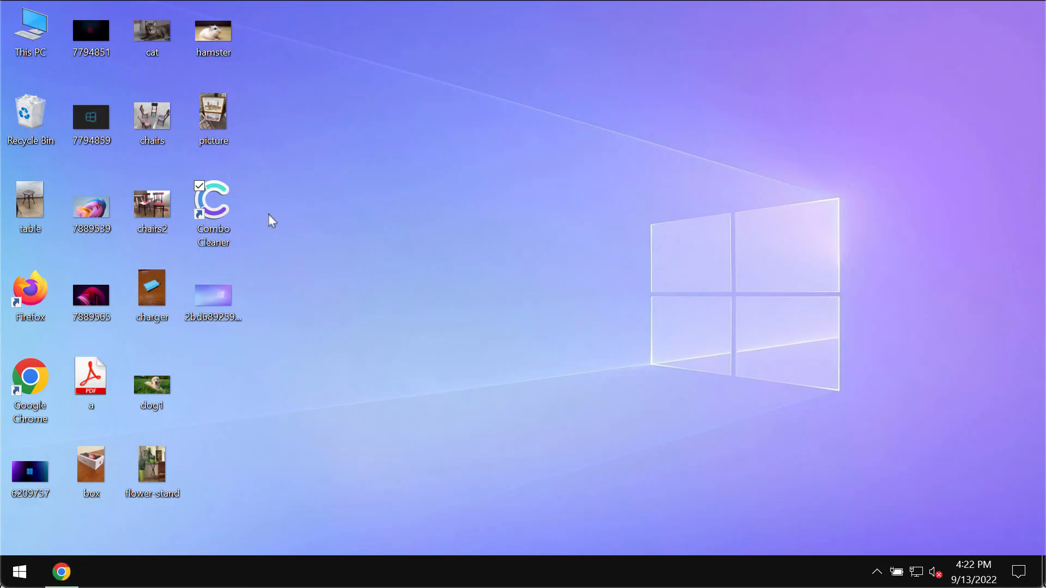
Step: Launch Combo Cleaner from the desktop and start a Quick Scan
double_click(214, 200)
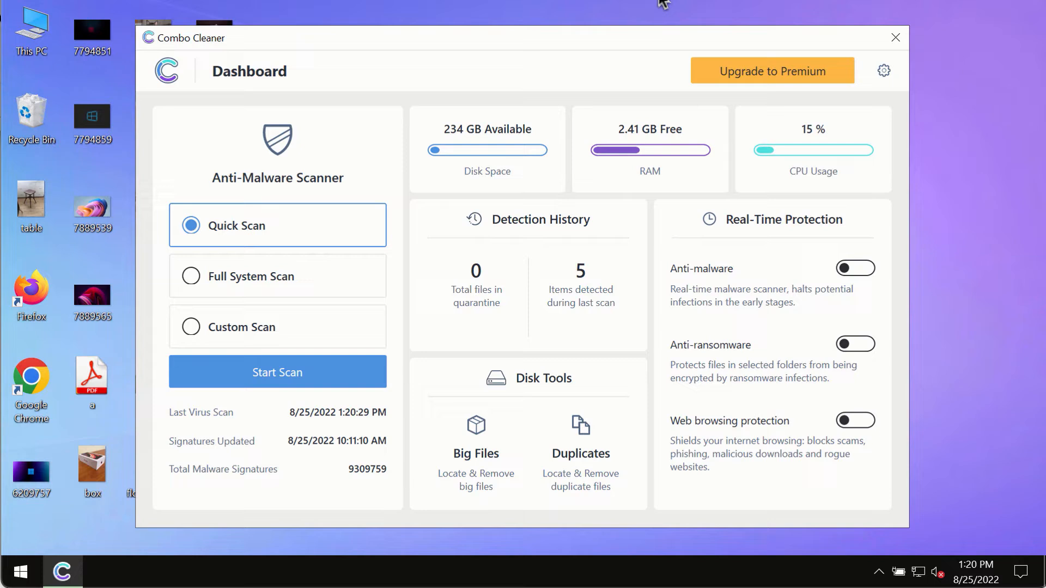
mouse_move(295, 441)
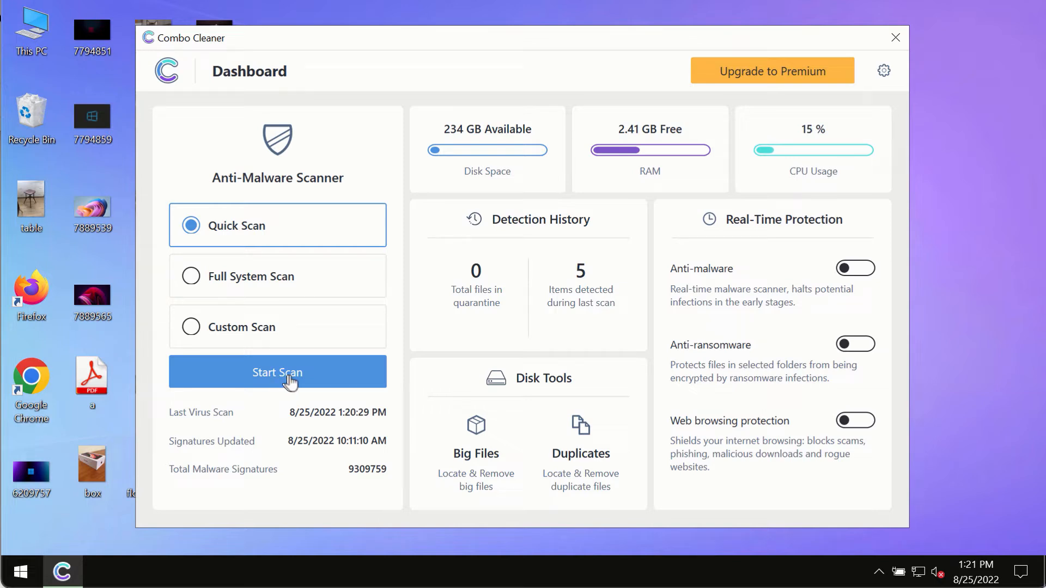
left_click(277, 373)
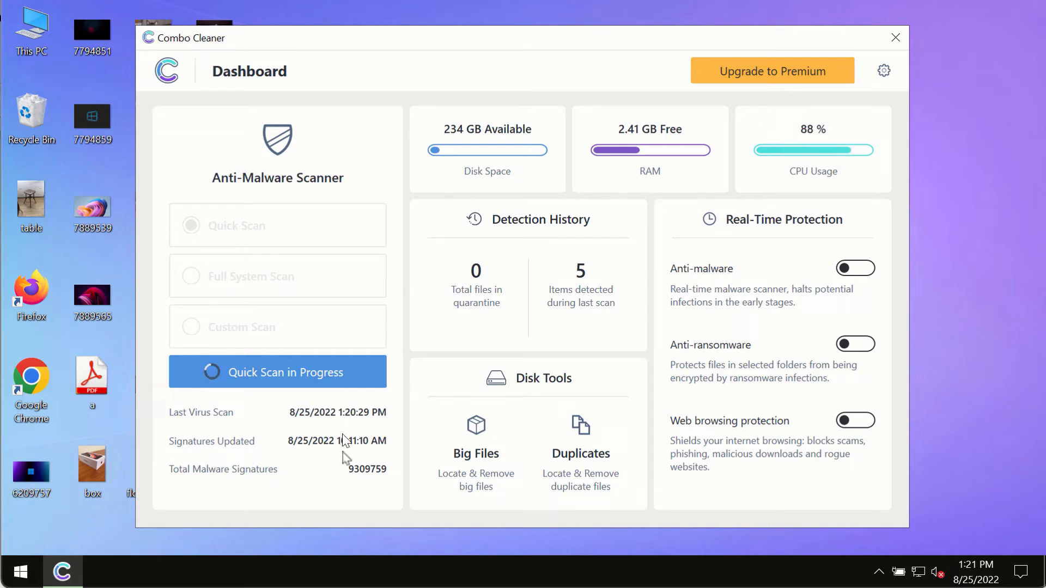
Step: Open the Anti-Malware Scanner progress view showing 1 threat and 2 suspicious items
left_click(276, 371)
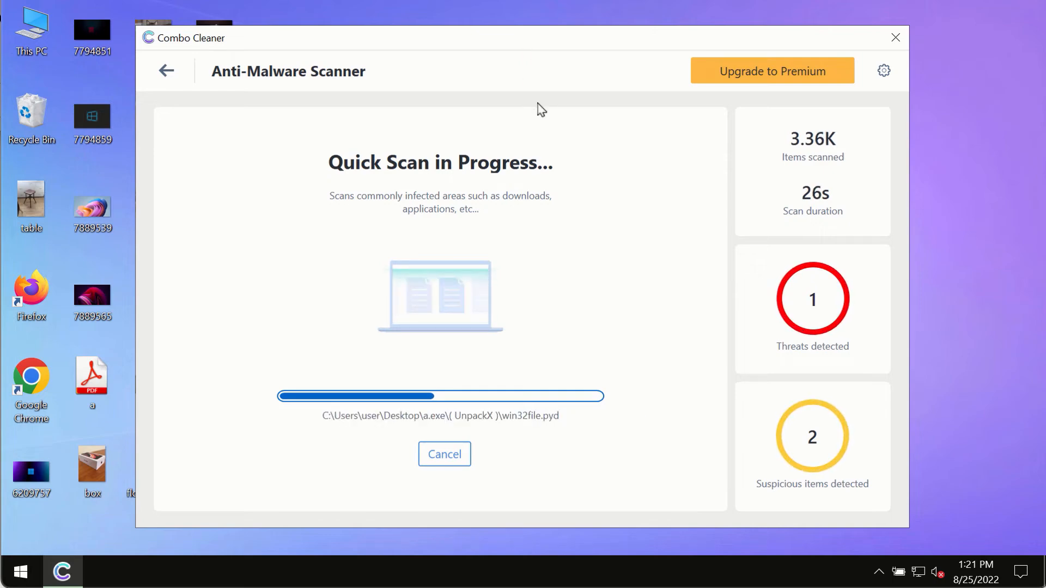
mouse_move(851, 80)
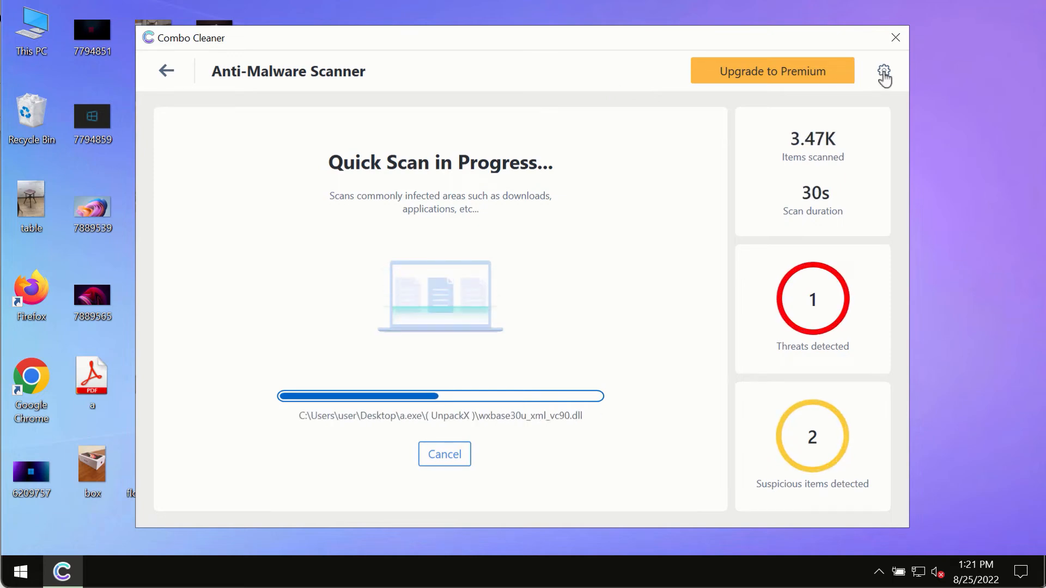
Step: Open Settings on the Anti-Ransomware section, which has no protected folders or trusted programs
left_click(884, 71)
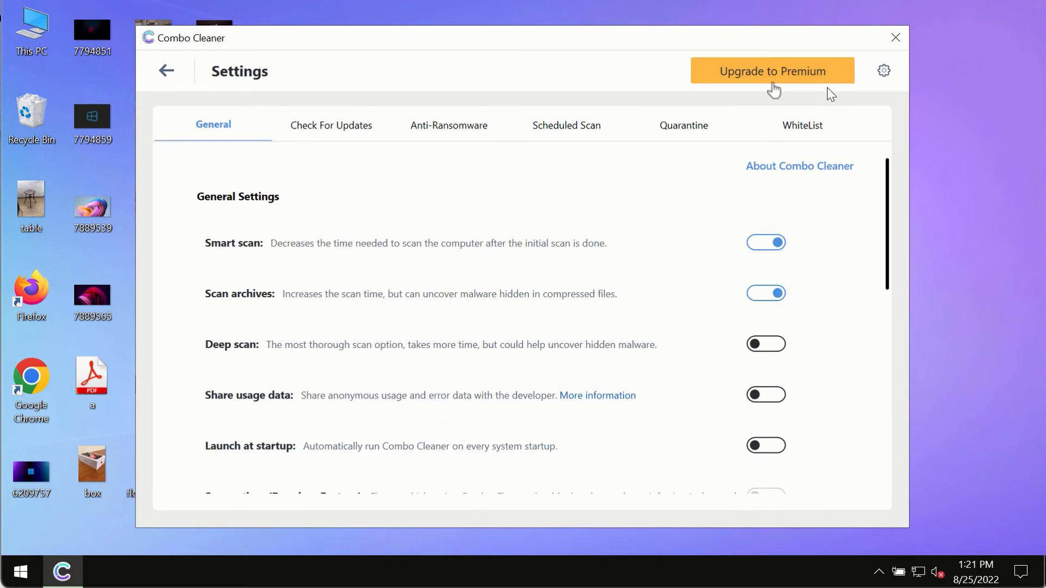
mouse_move(624, 51)
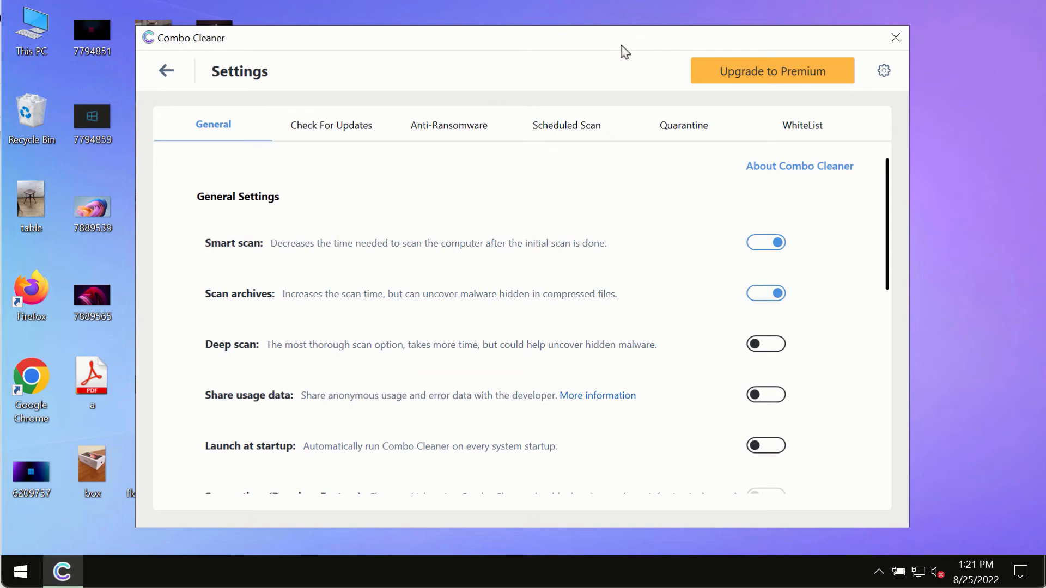
left_click(448, 125)
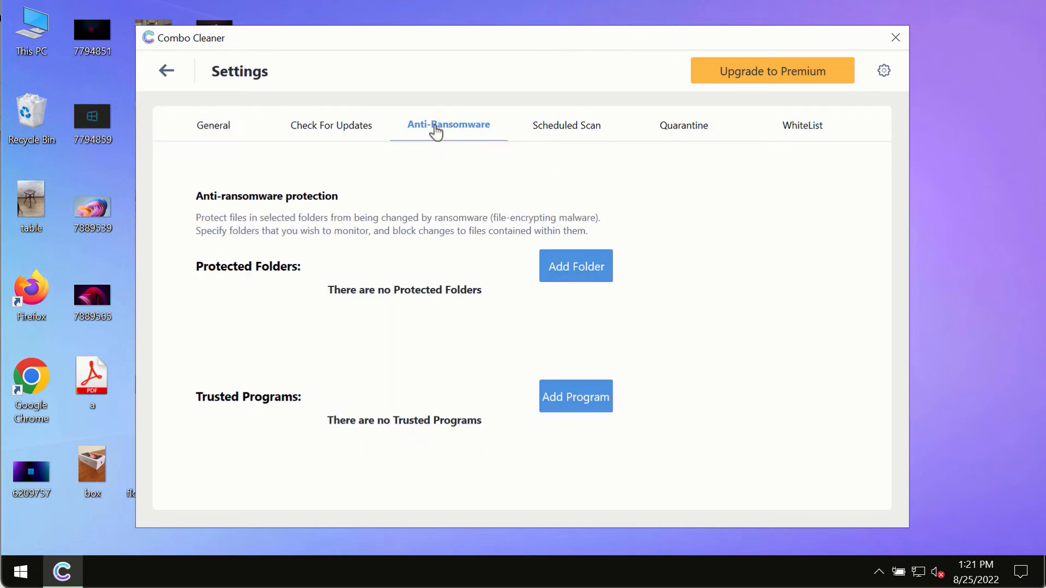
mouse_move(440, 150)
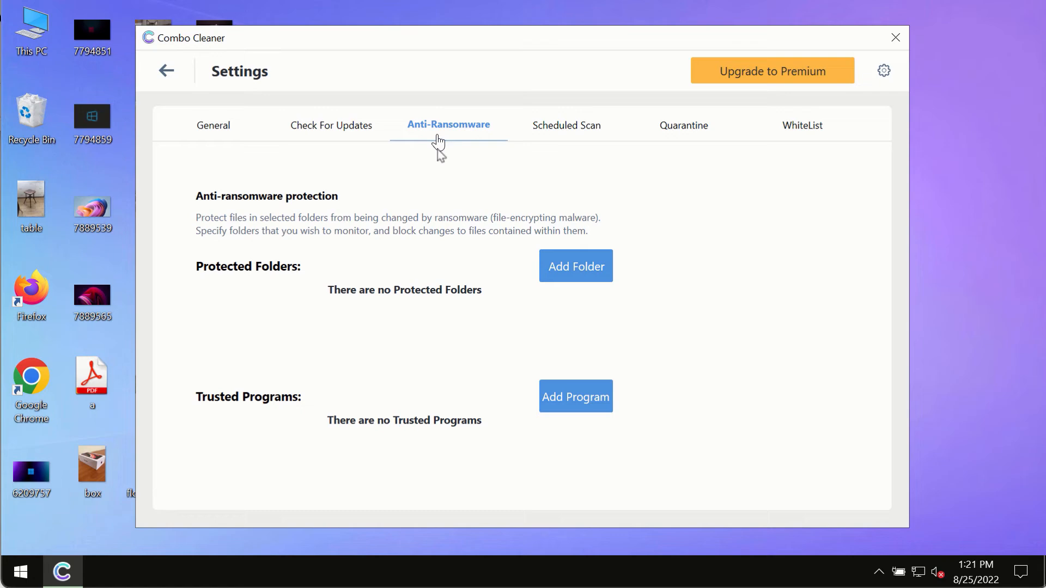
mouse_move(572, 280)
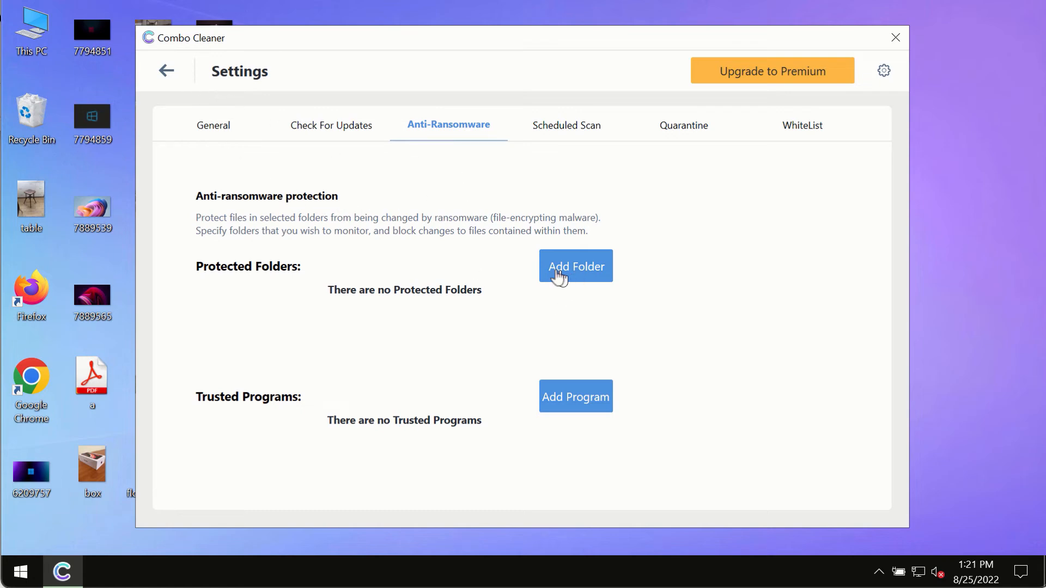
mouse_move(167, 71)
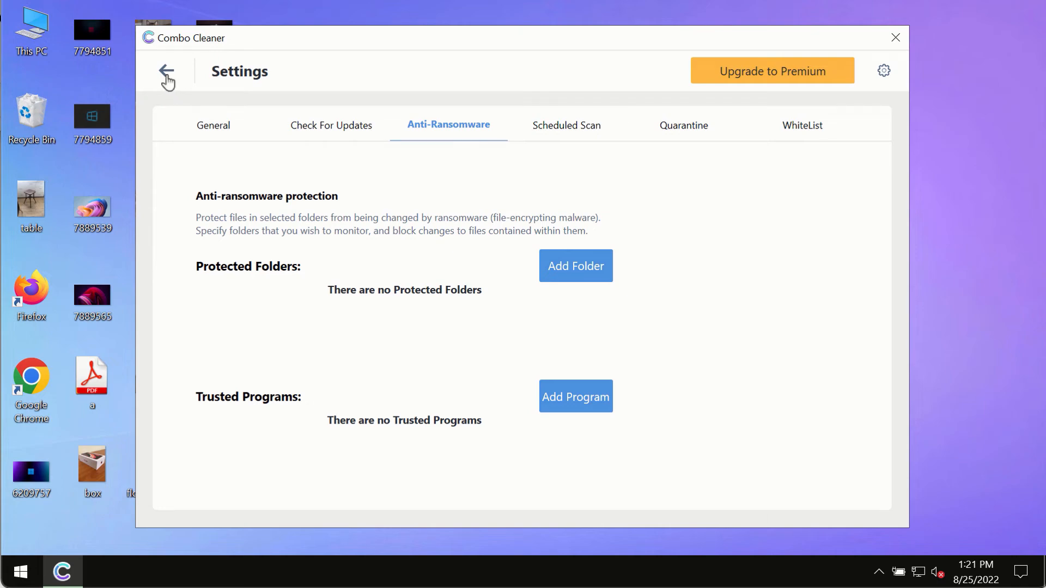
Step: Go back from Settings to the quick scan, now showing 4 threats and 2 suspicious items
left_click(166, 71)
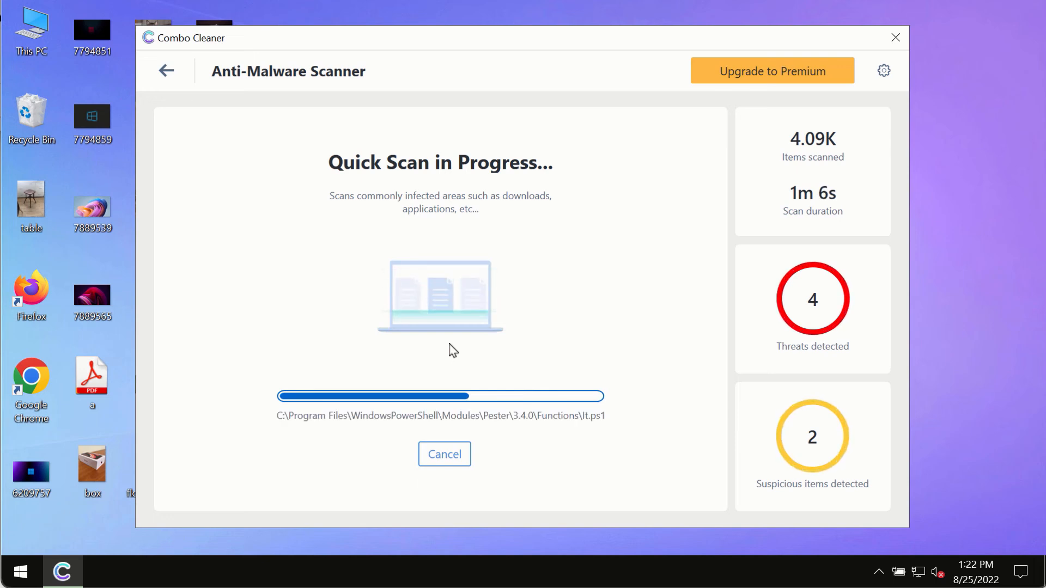
mouse_move(660, 189)
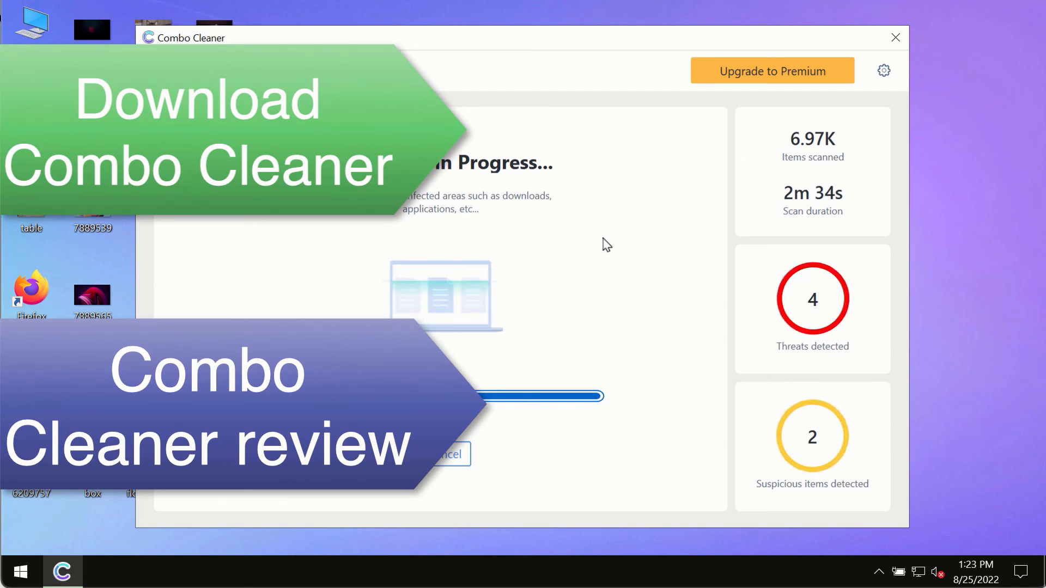
mouse_move(651, 220)
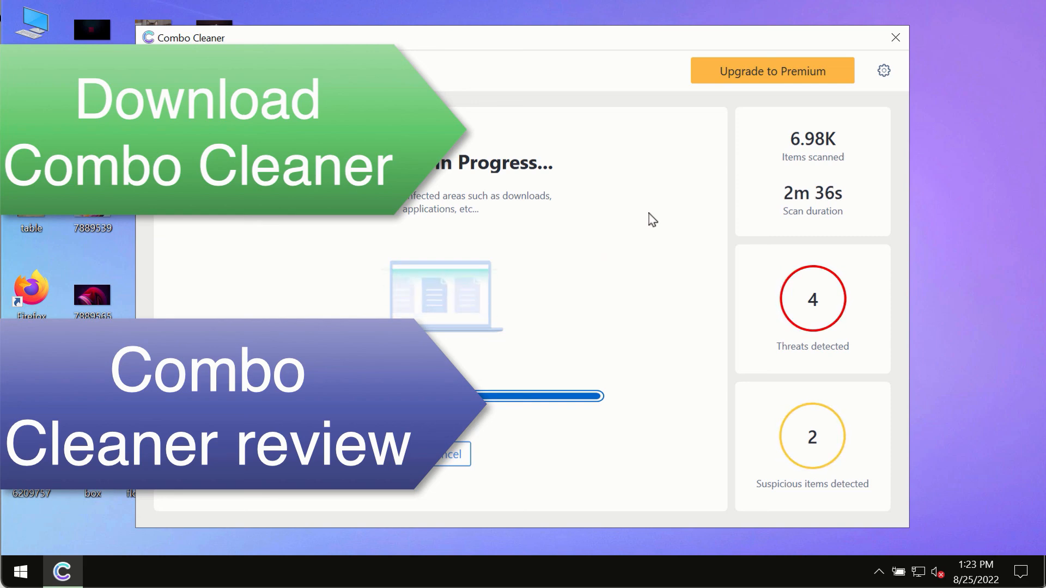